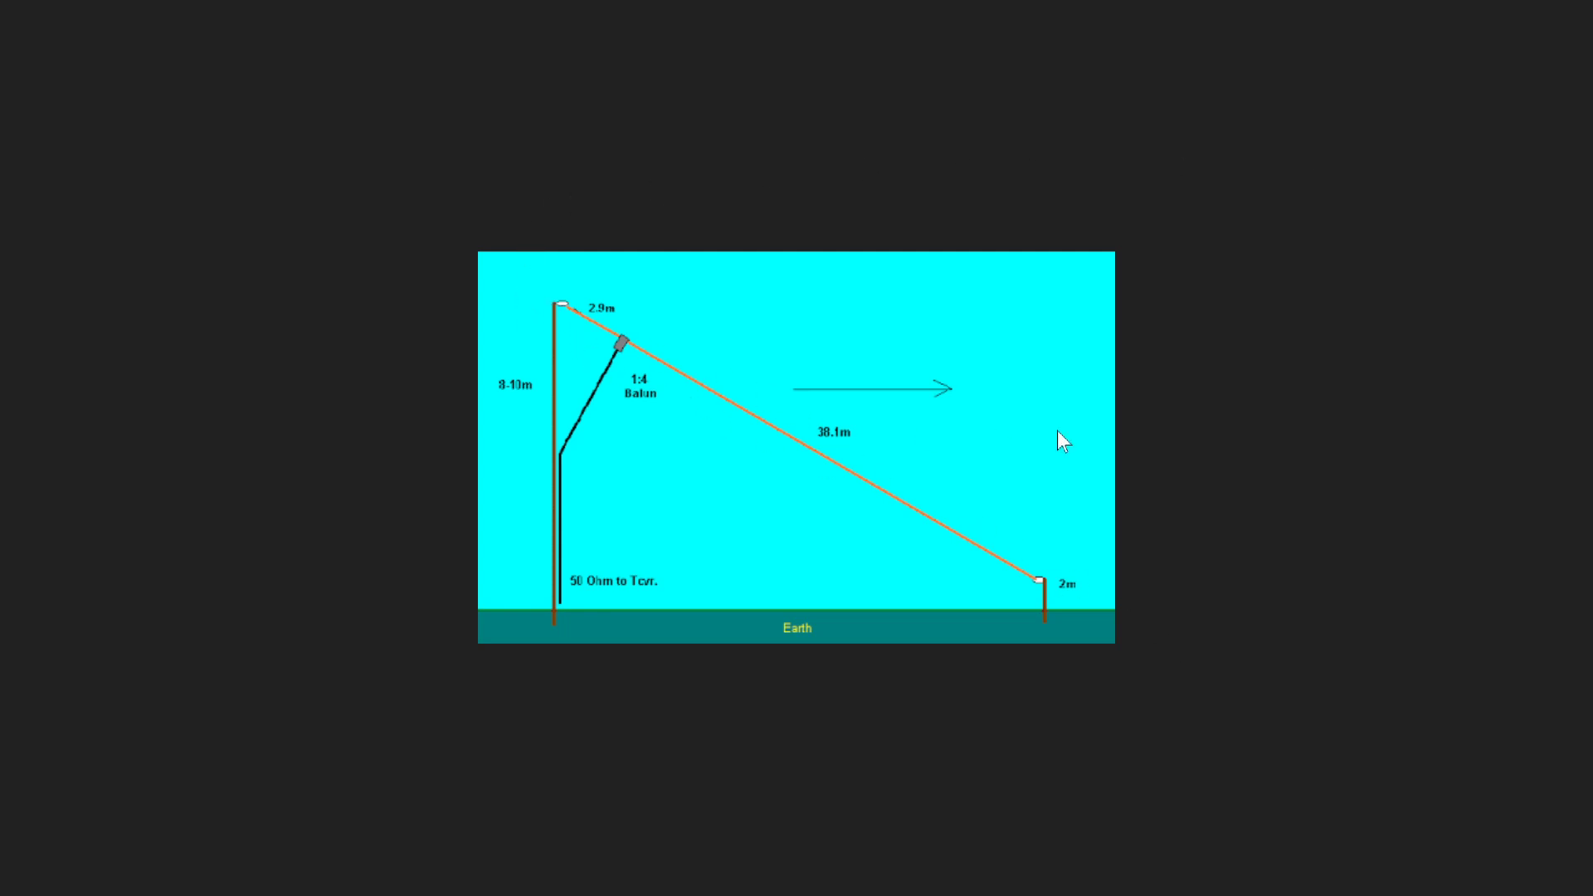
mouse_move(1250, 391)
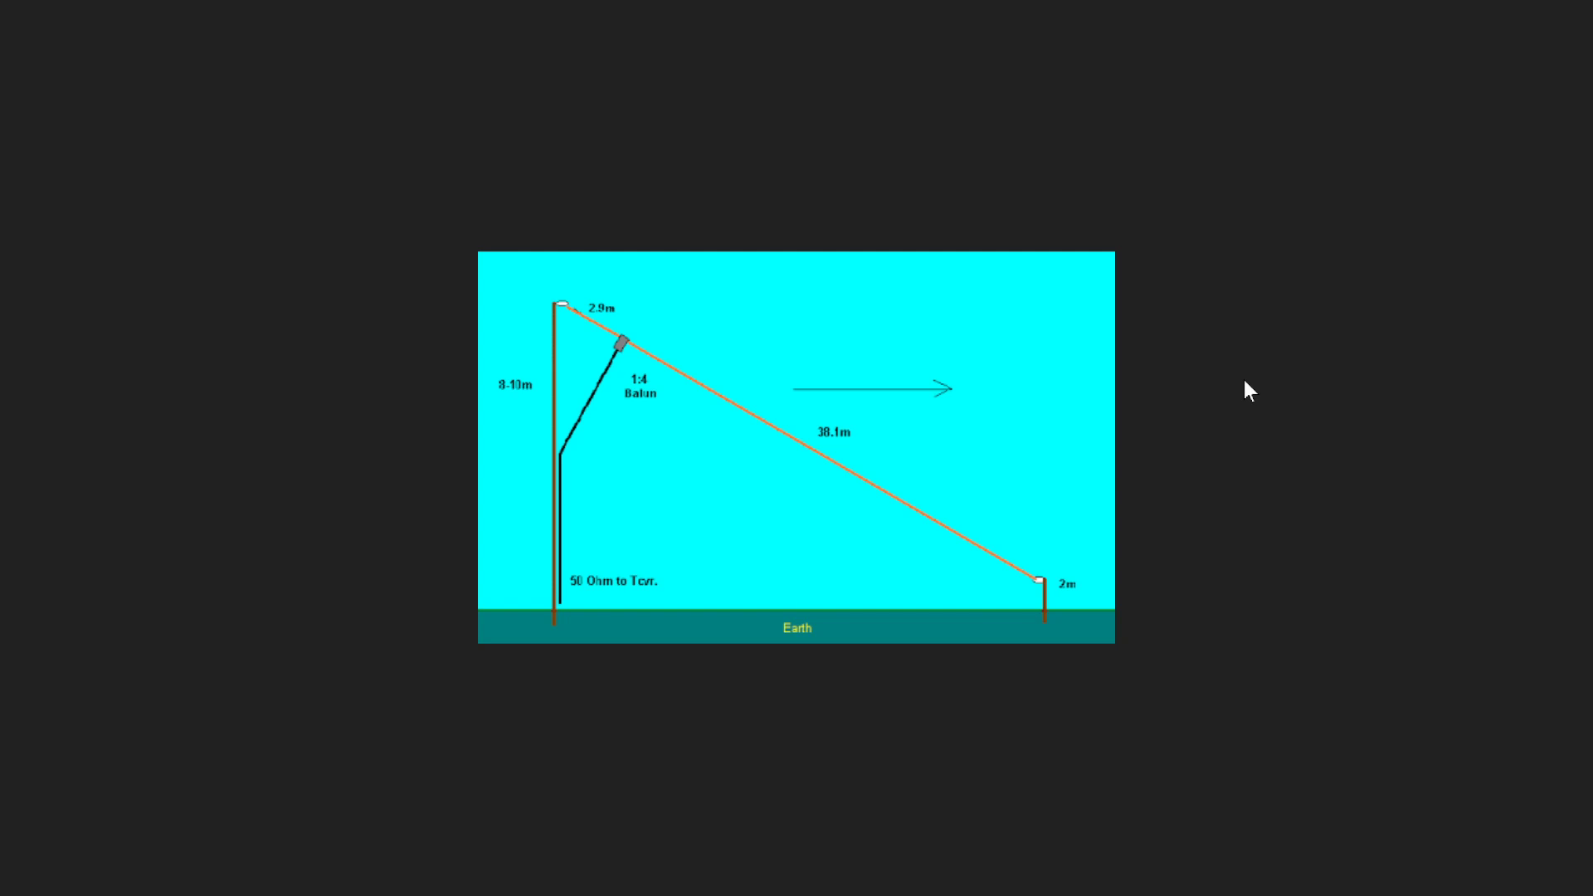
mouse_move(1240, 599)
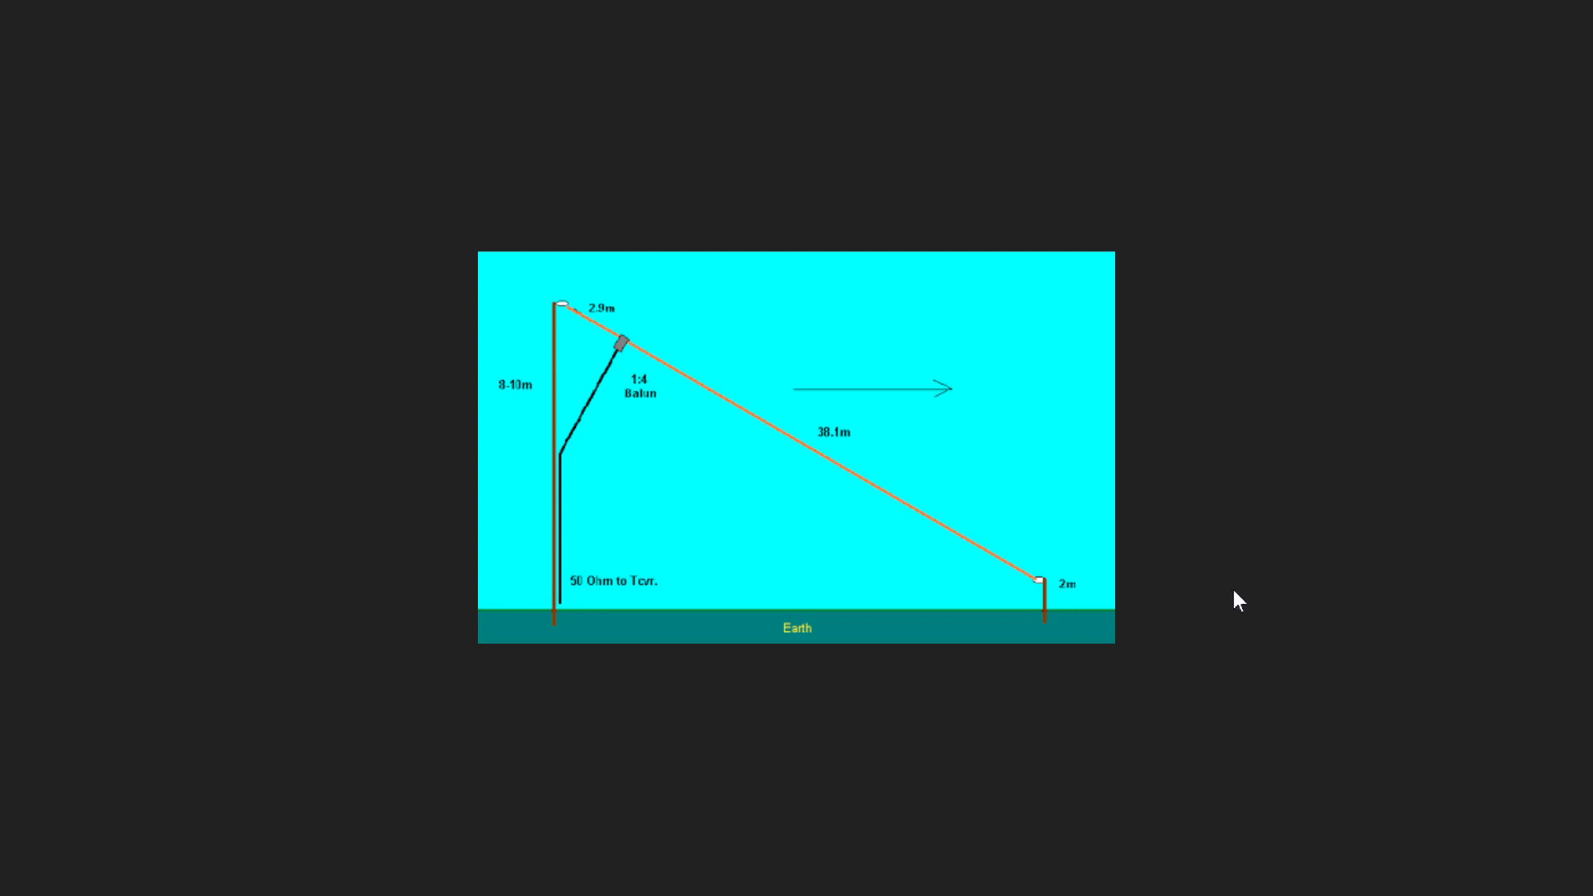